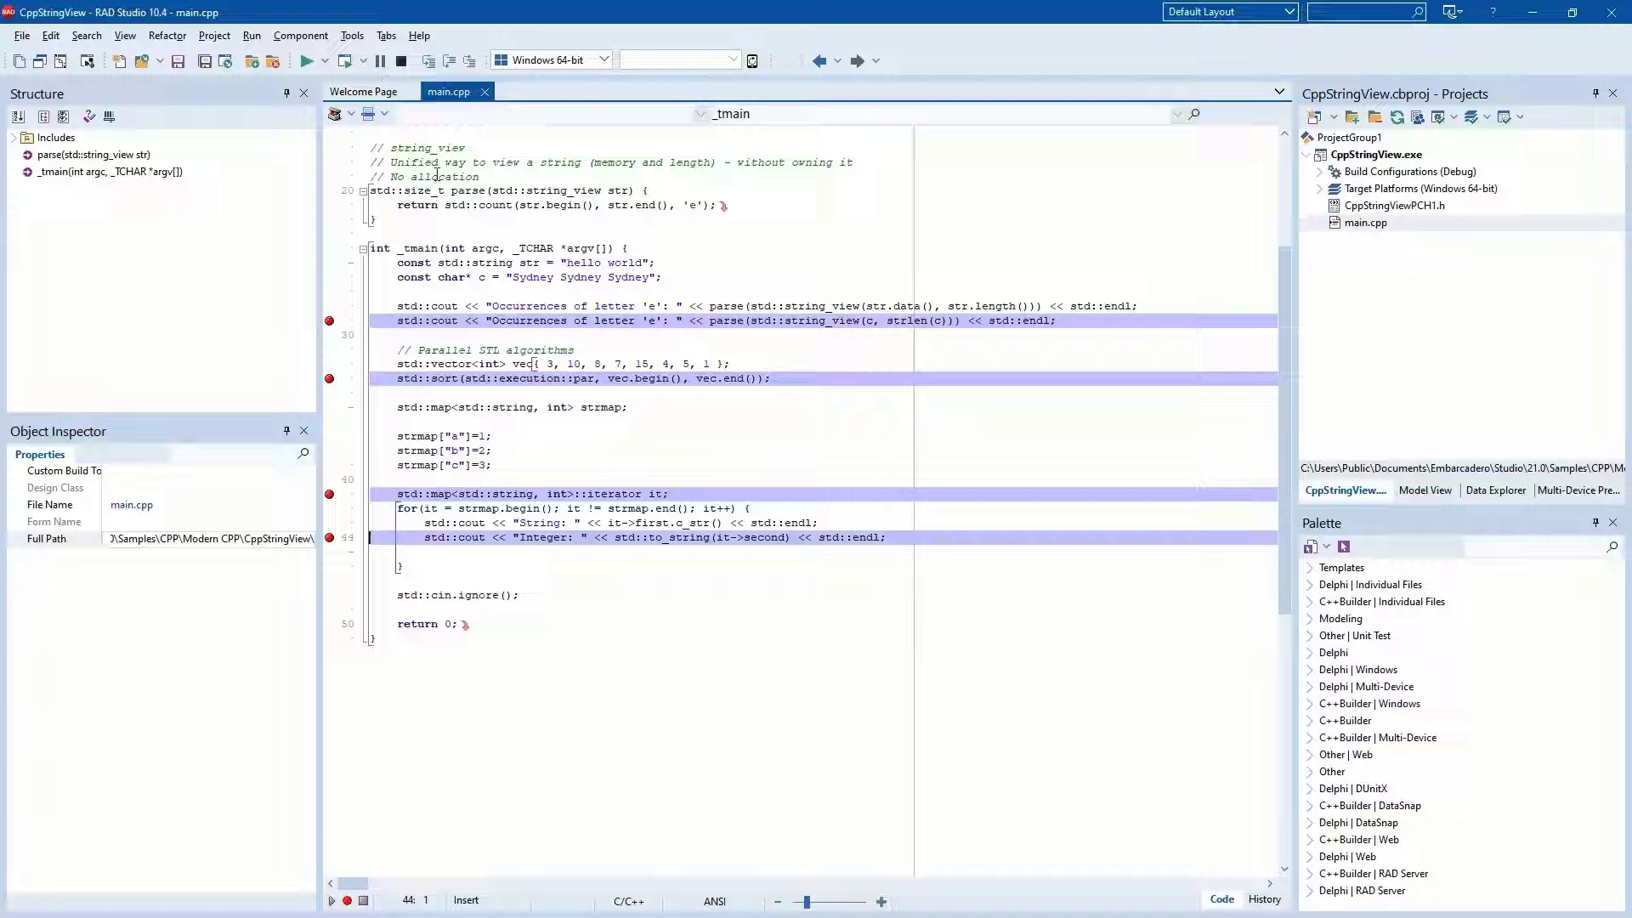
- Run CppStringView with F9 so the debugger halts at the line 29 breakpoint
left_click(345, 61)
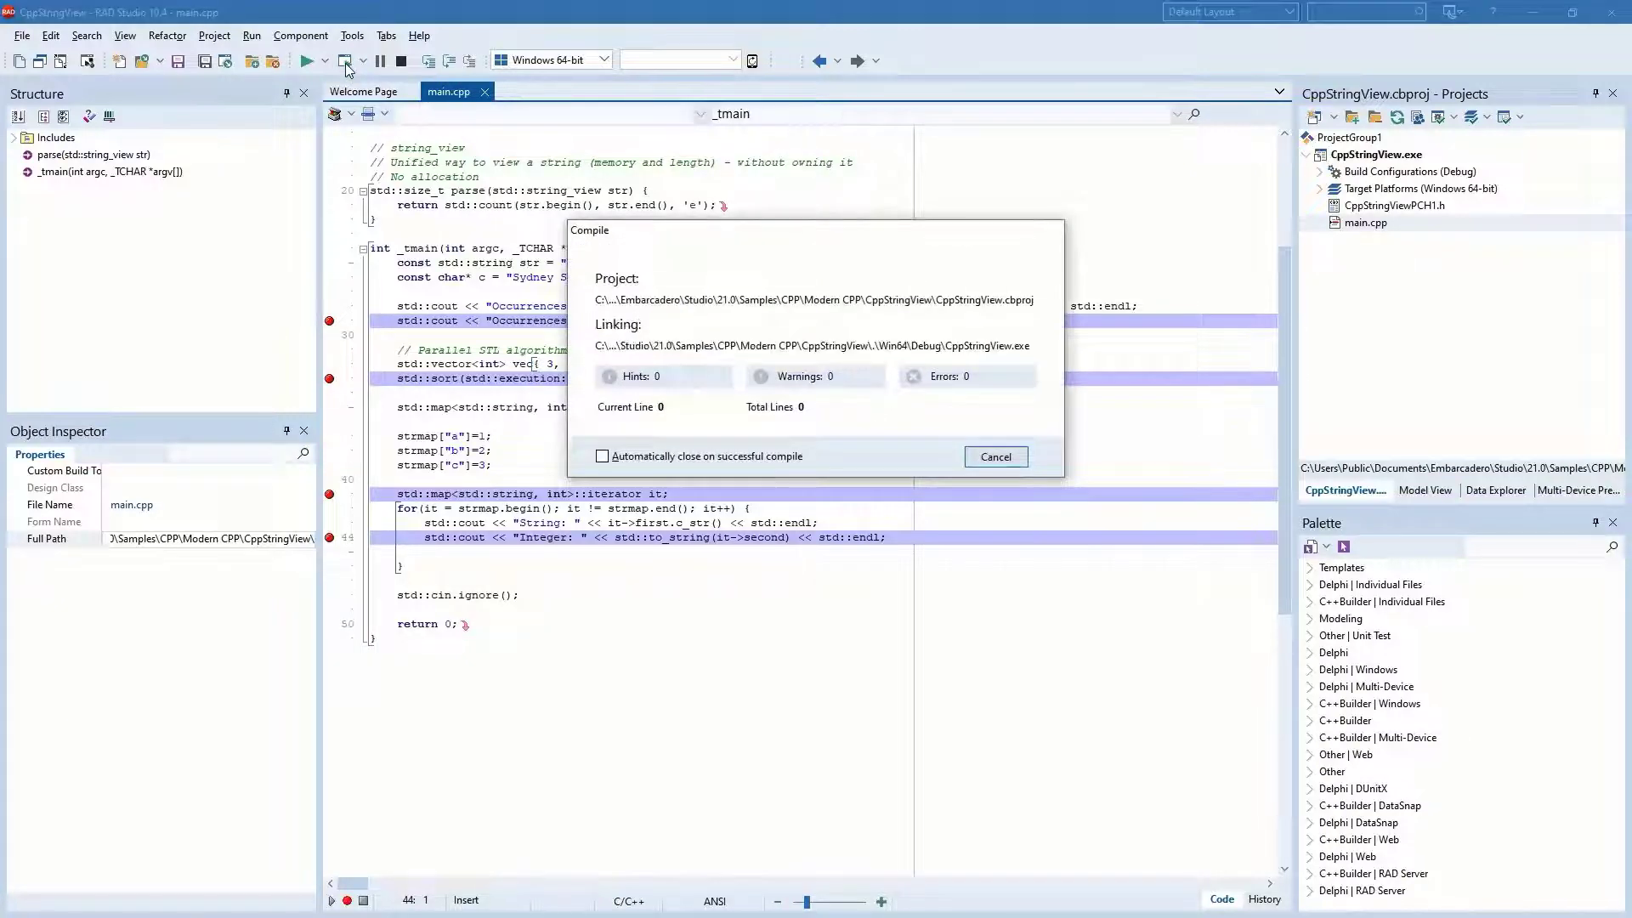
left_click(306, 61)
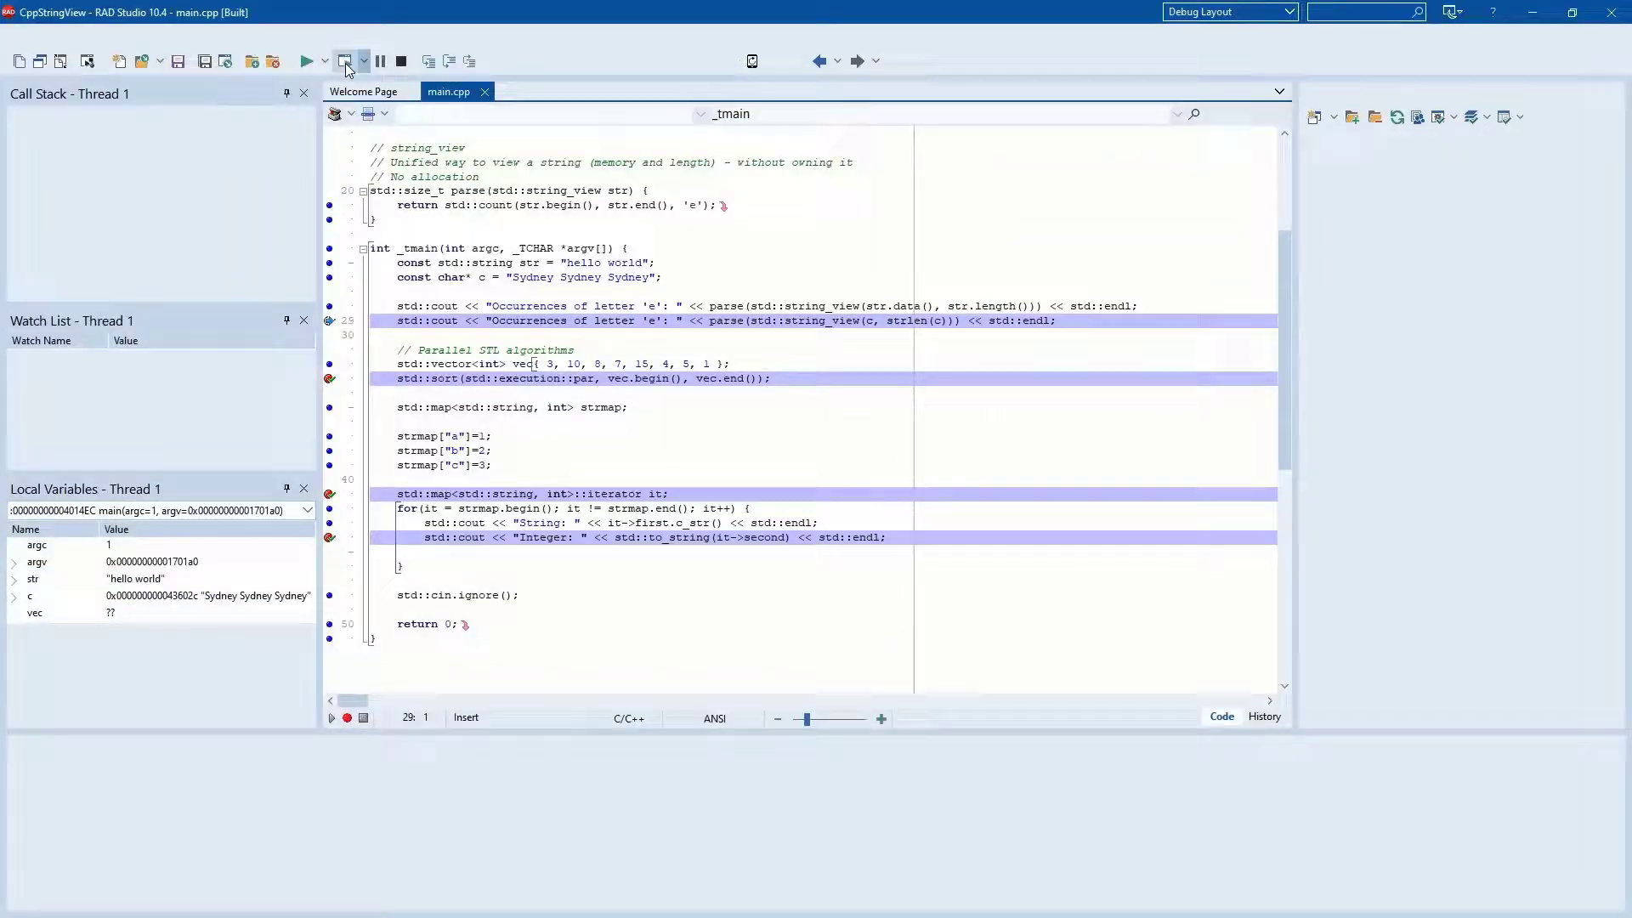
left_click(345, 62)
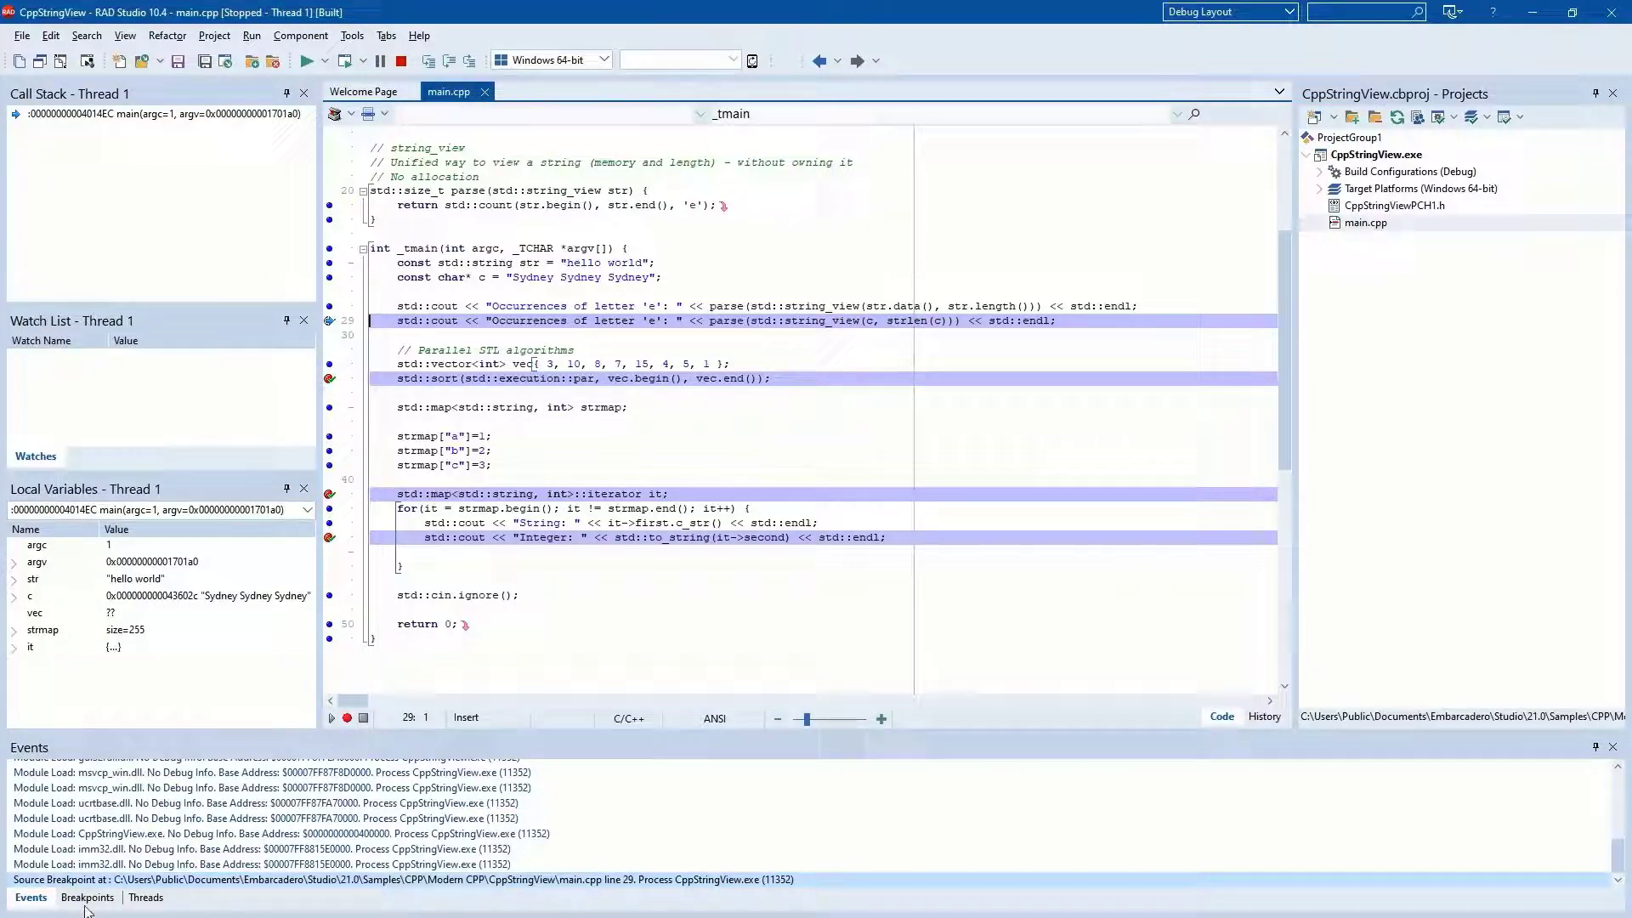
- Check the Breakpoints list, return to Events, and resume twice to the line 41 breakpoint
left_click(87, 897)
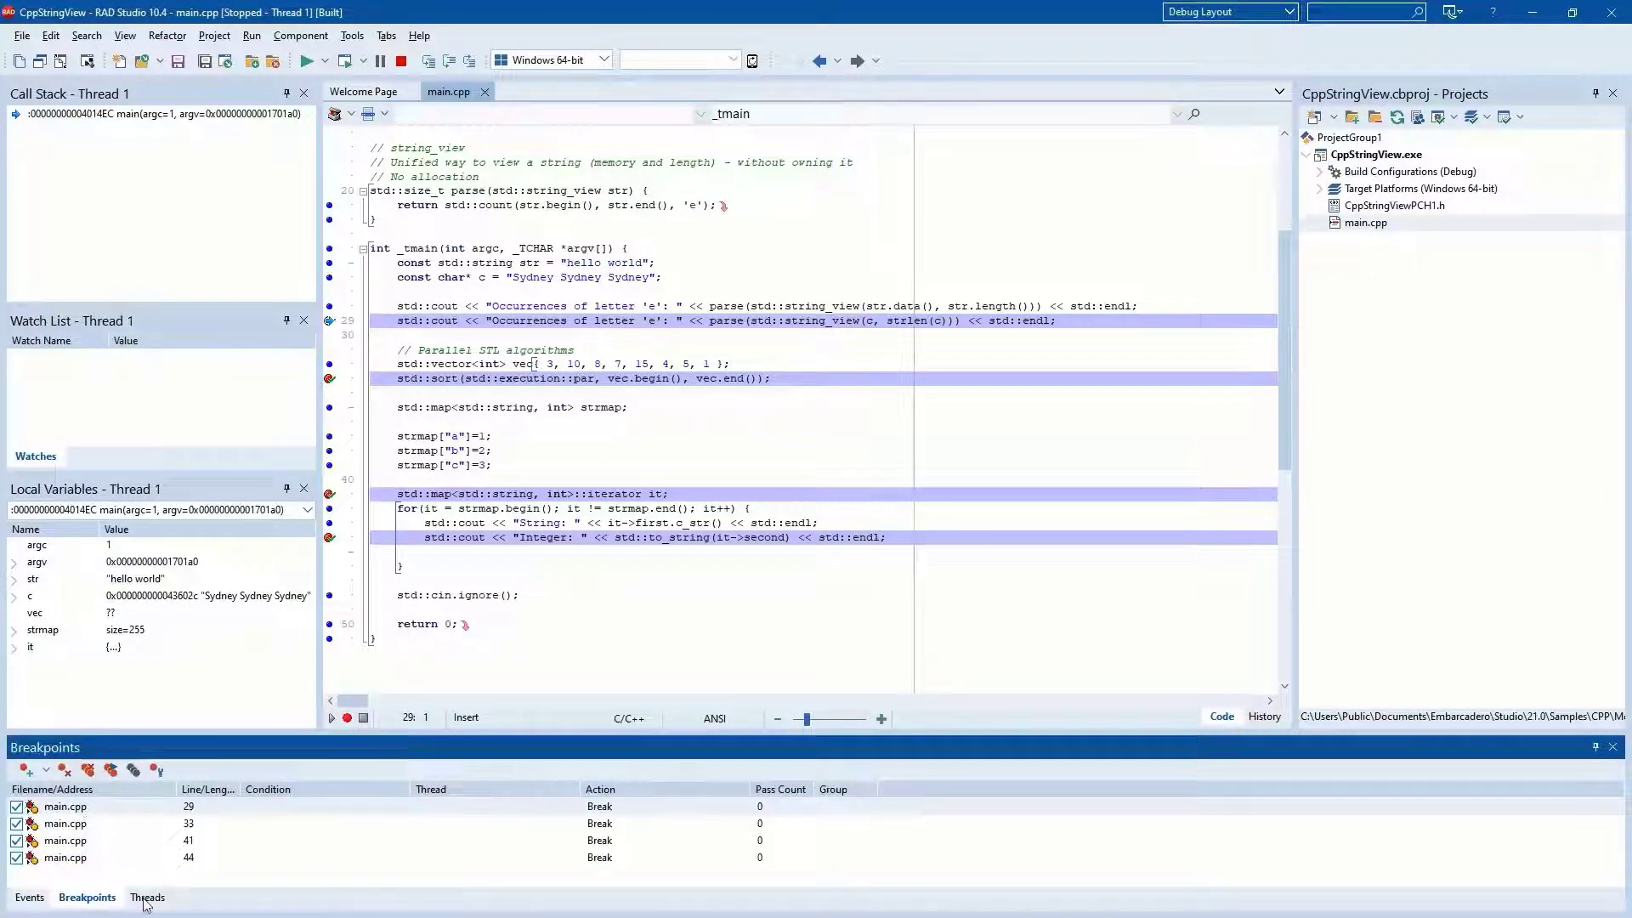
left_click(29, 898)
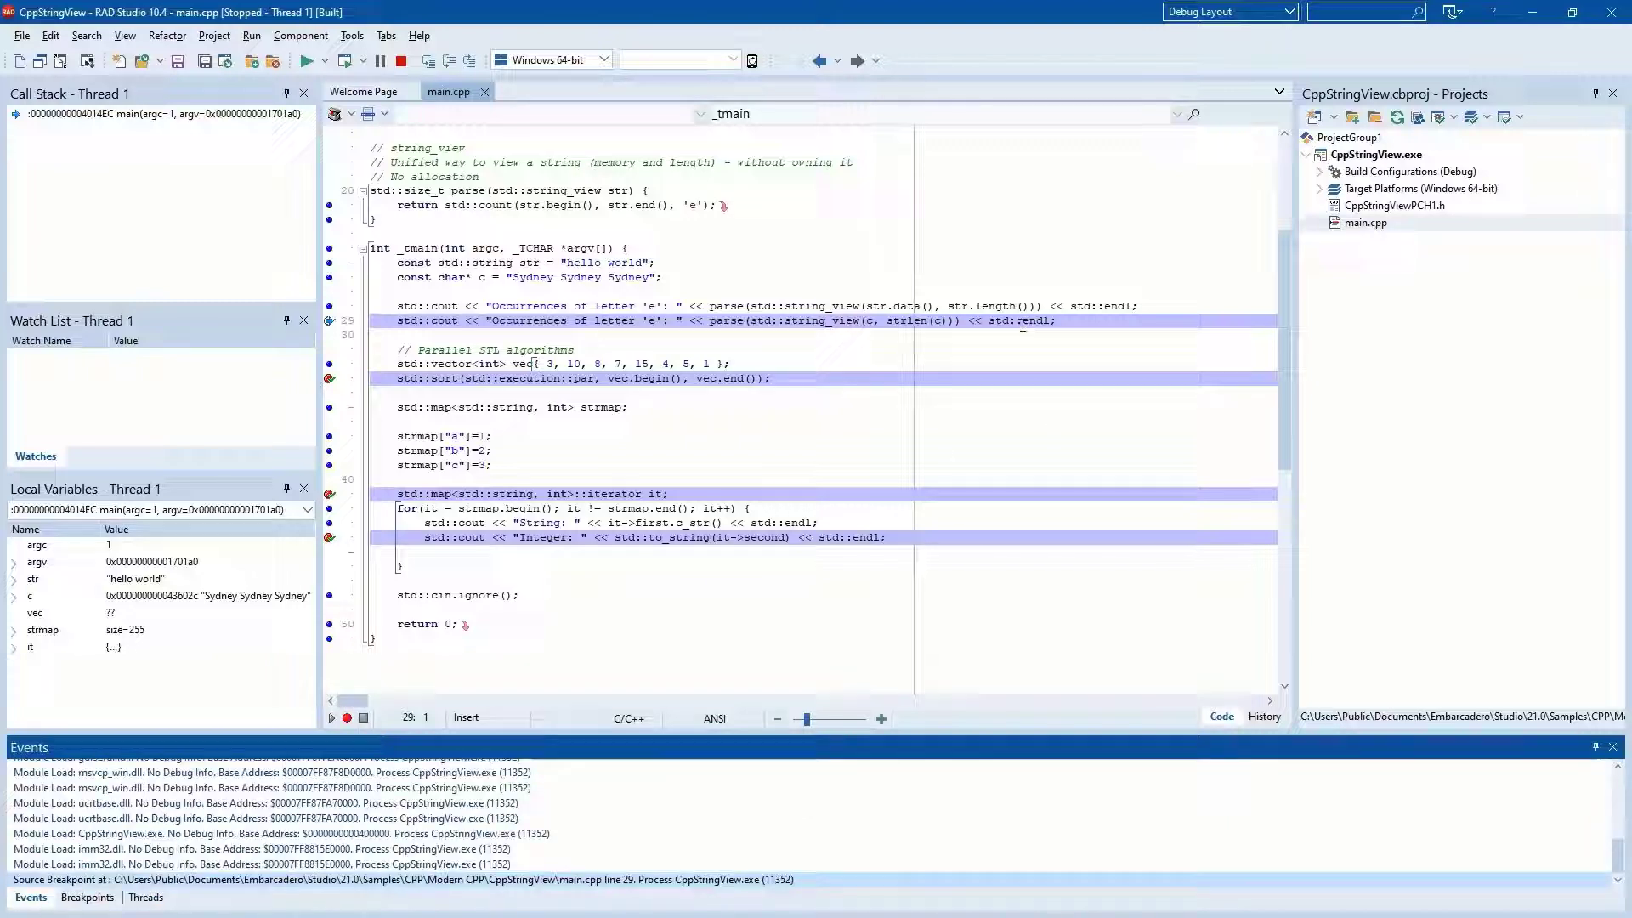
mouse_move(911, 305)
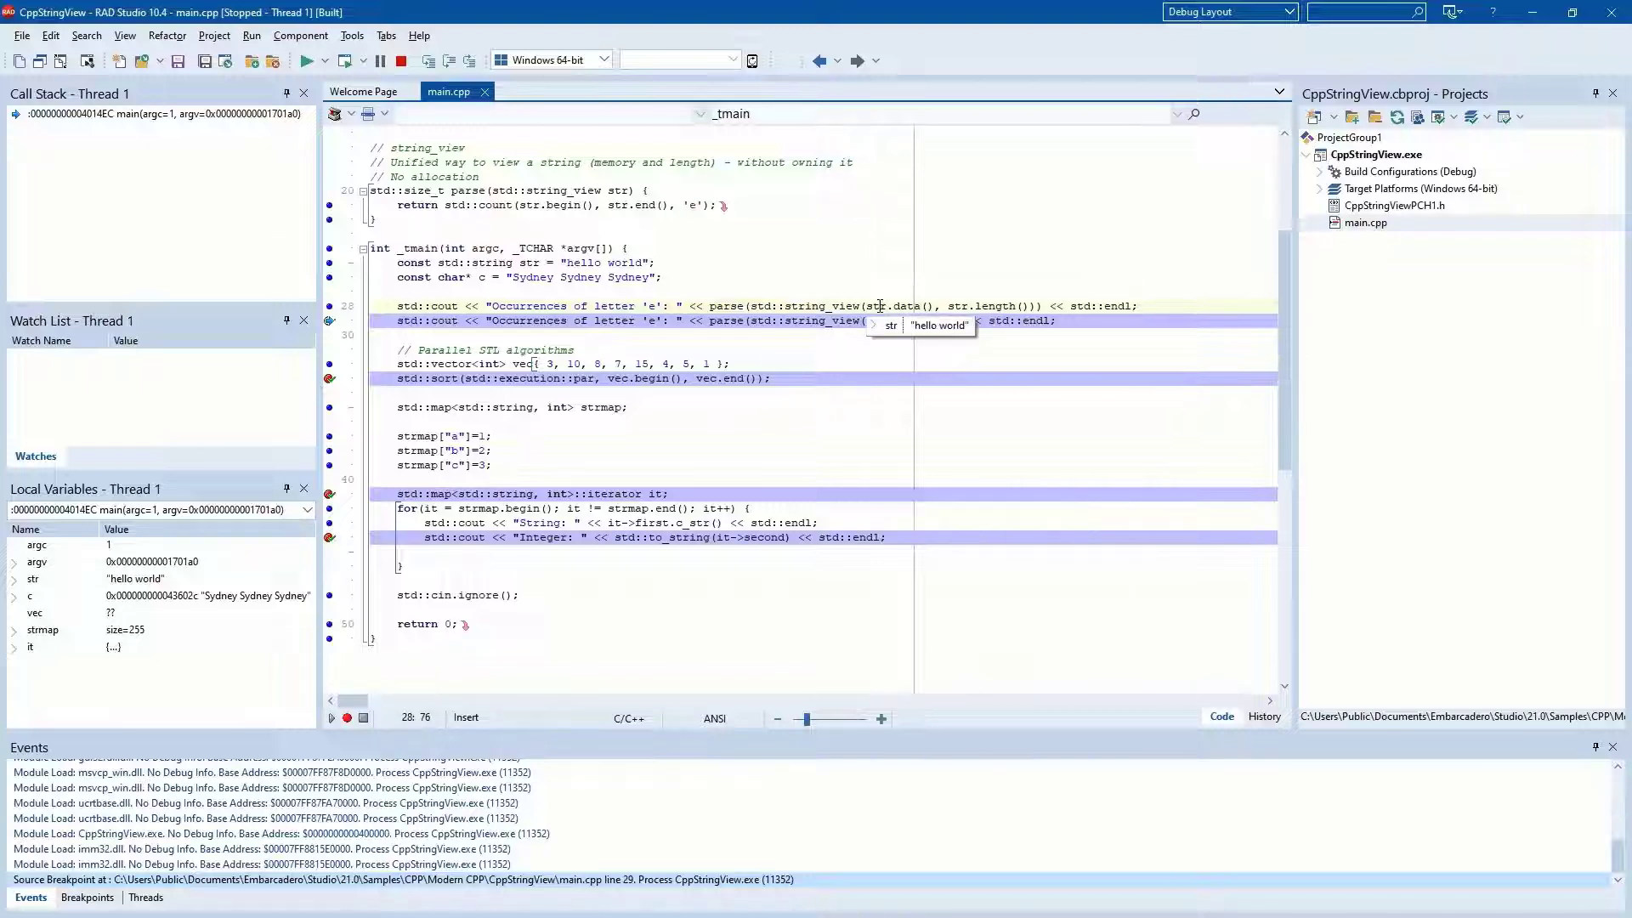
mouse_move(868, 321)
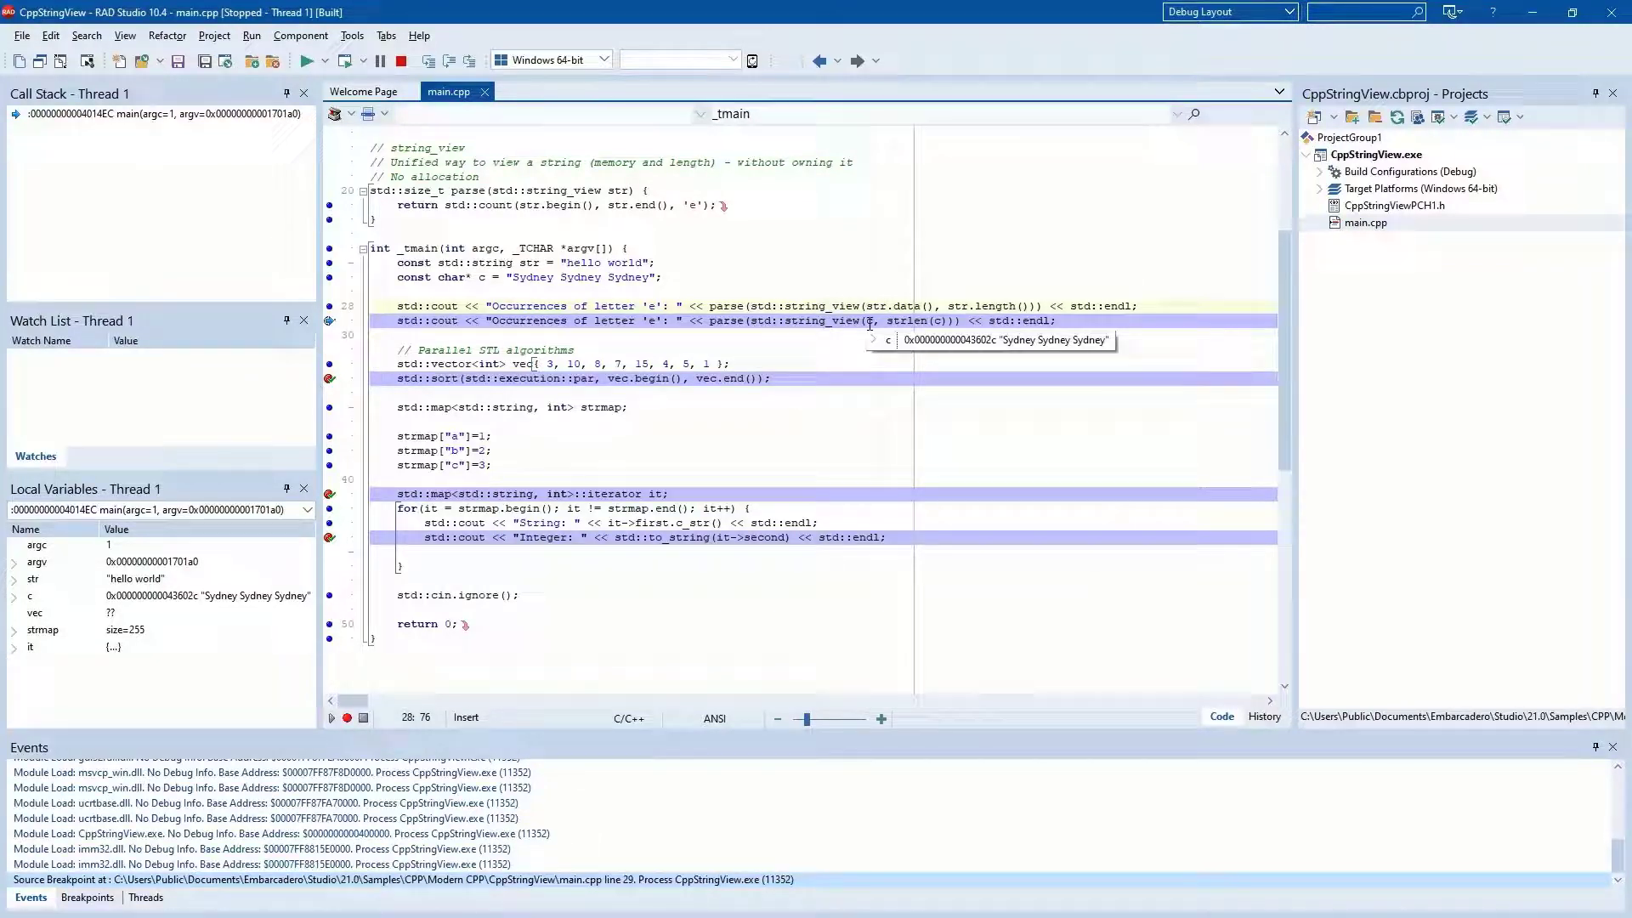
left_click(374, 59)
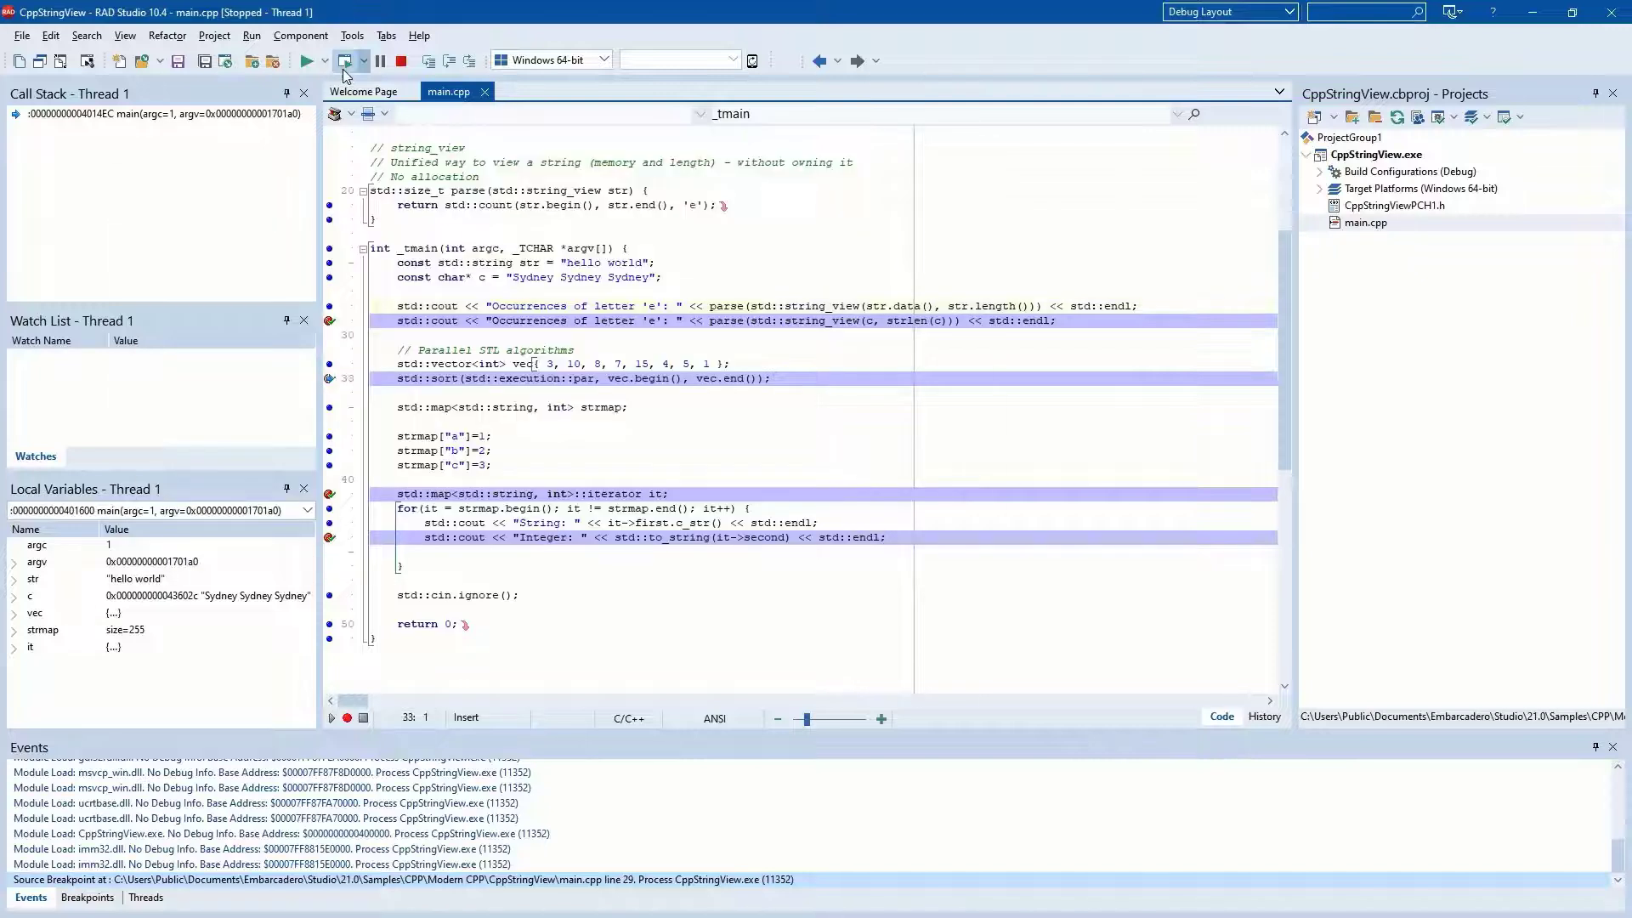
left_click(345, 73)
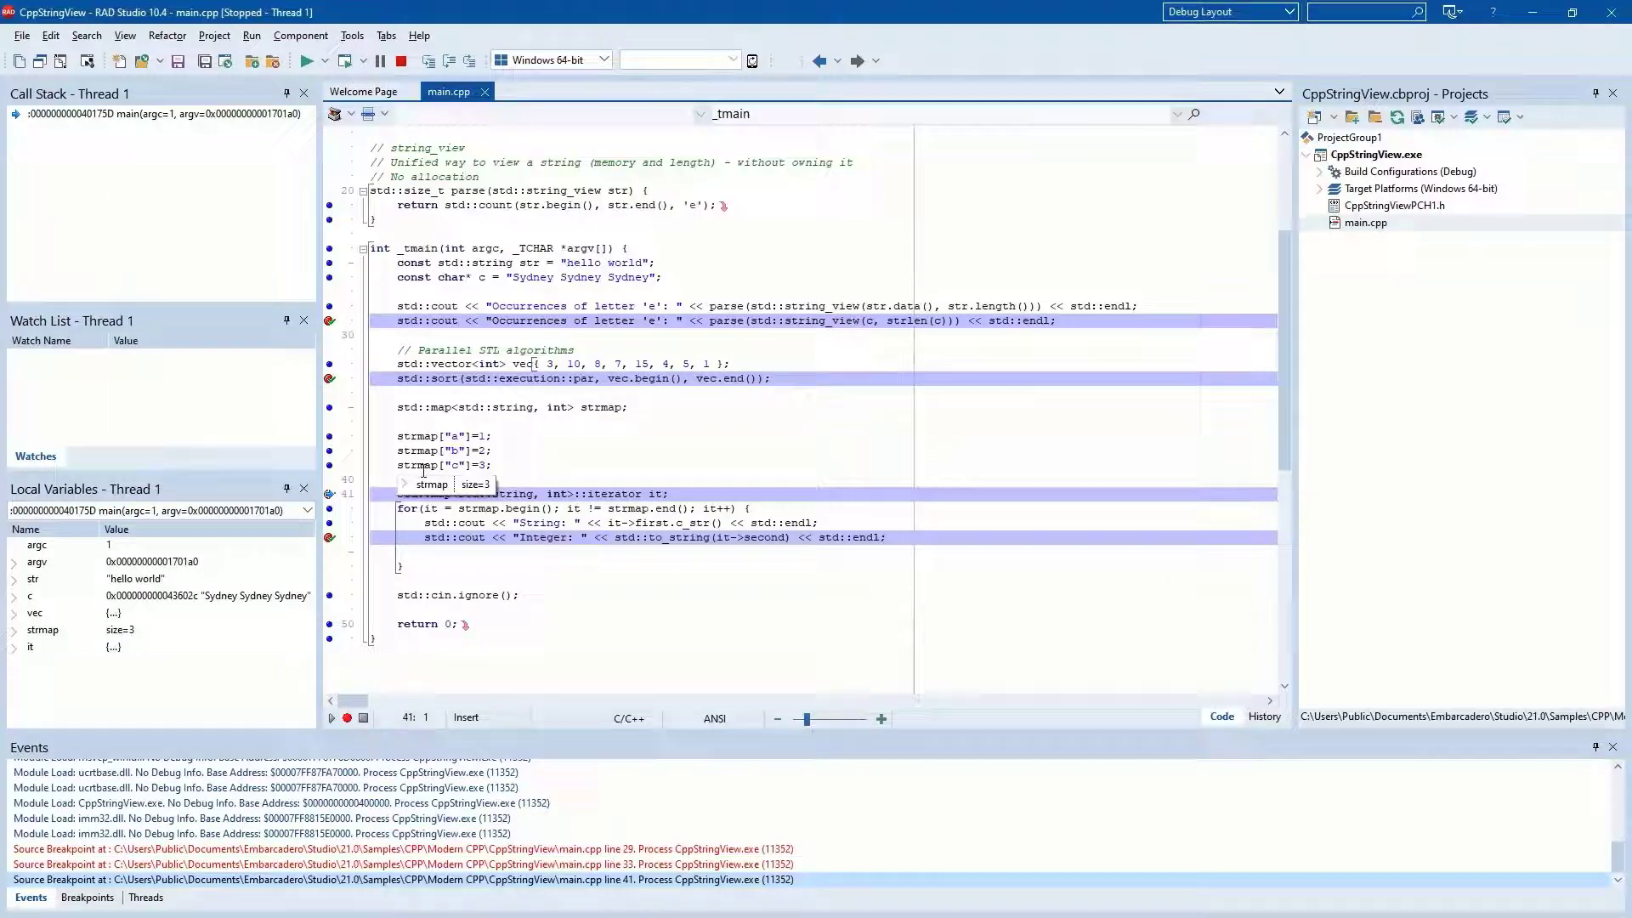
- Expand the strmap tooltip and its entry [0] showing key "a" with value 1
left_click(405, 484)
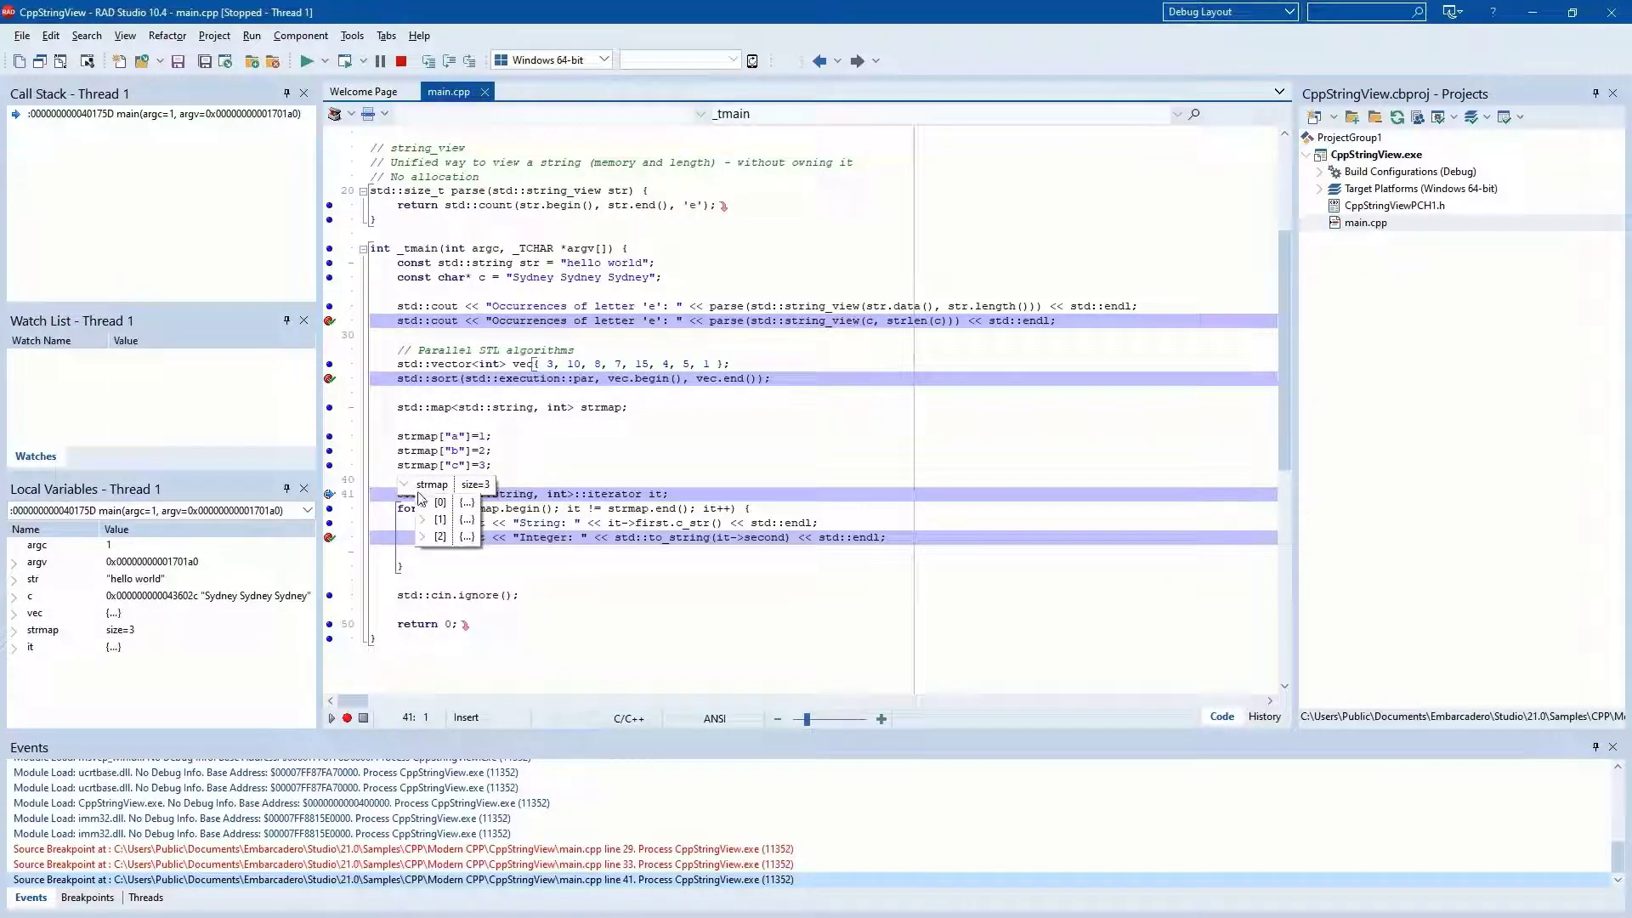
left_click(425, 503)
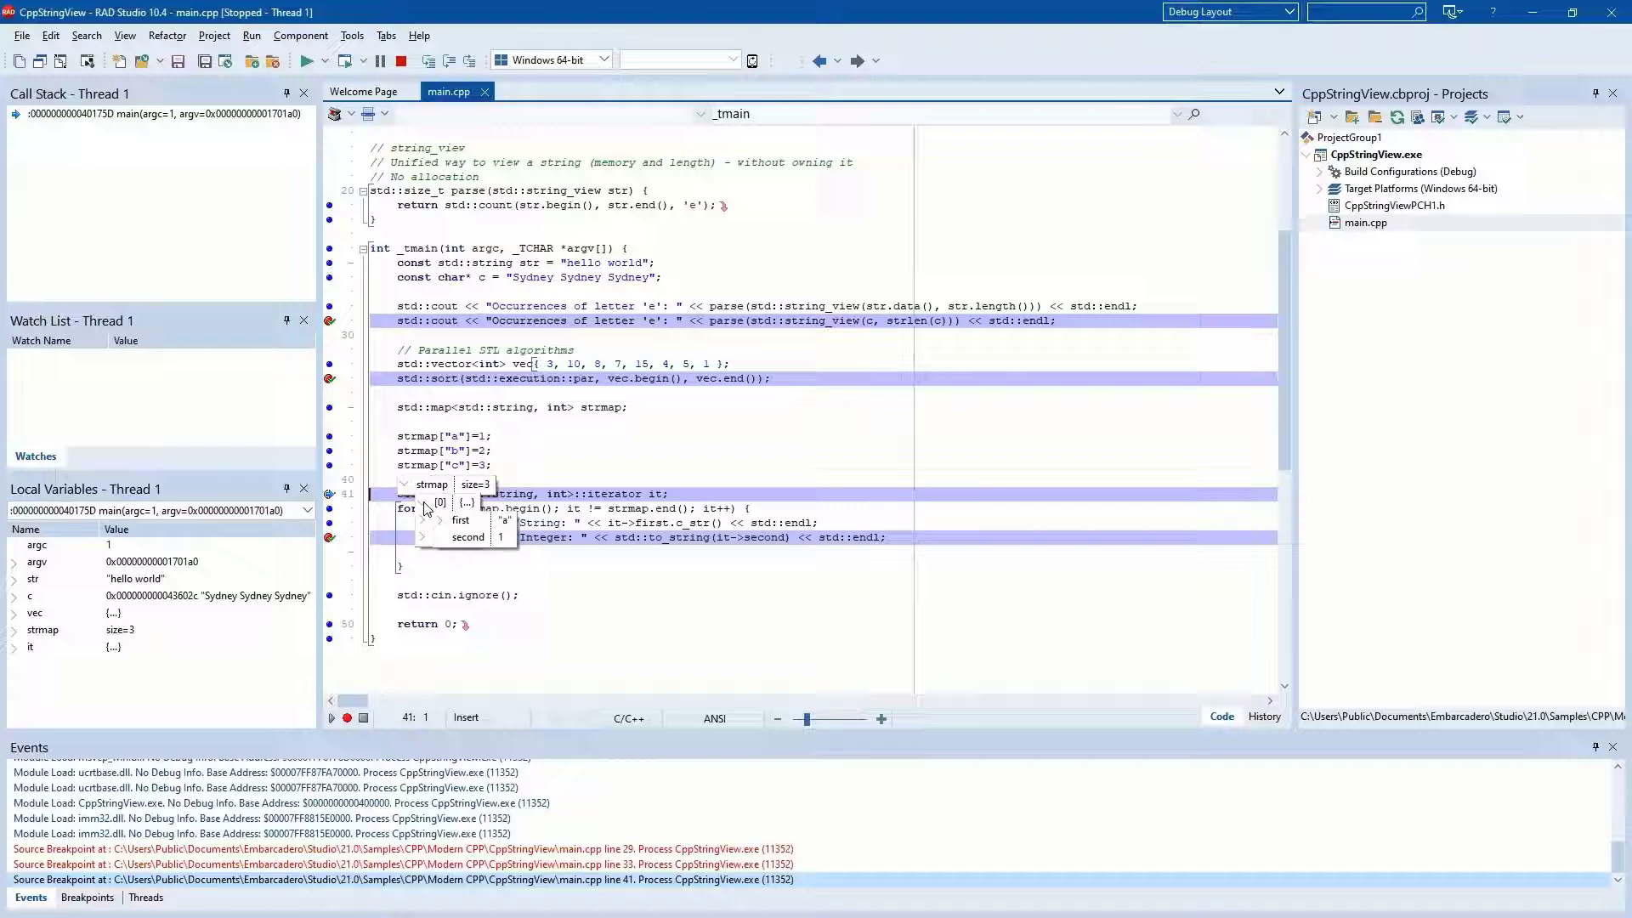